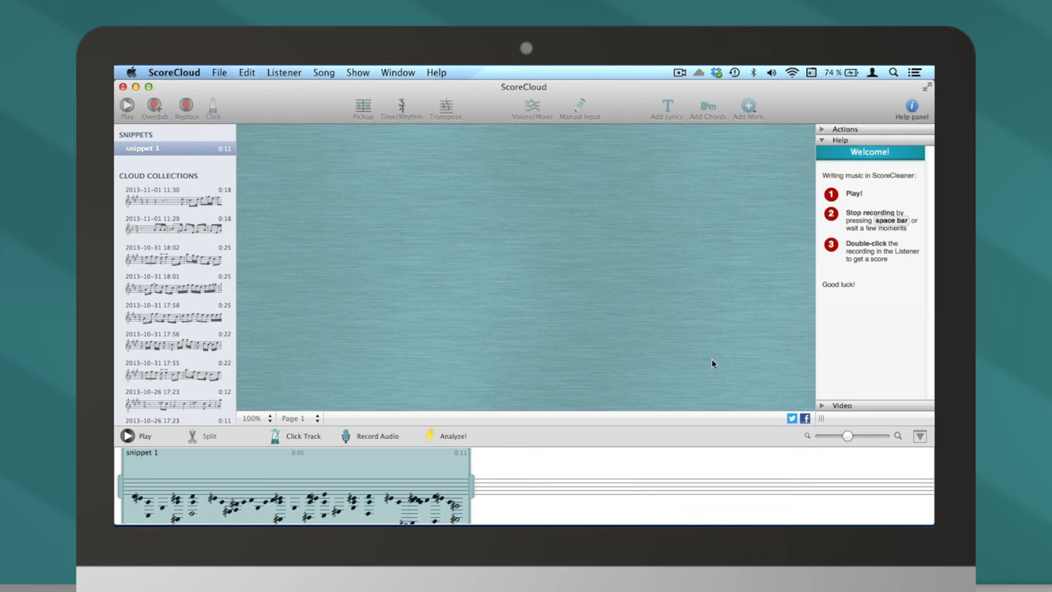
mouse_move(438, 473)
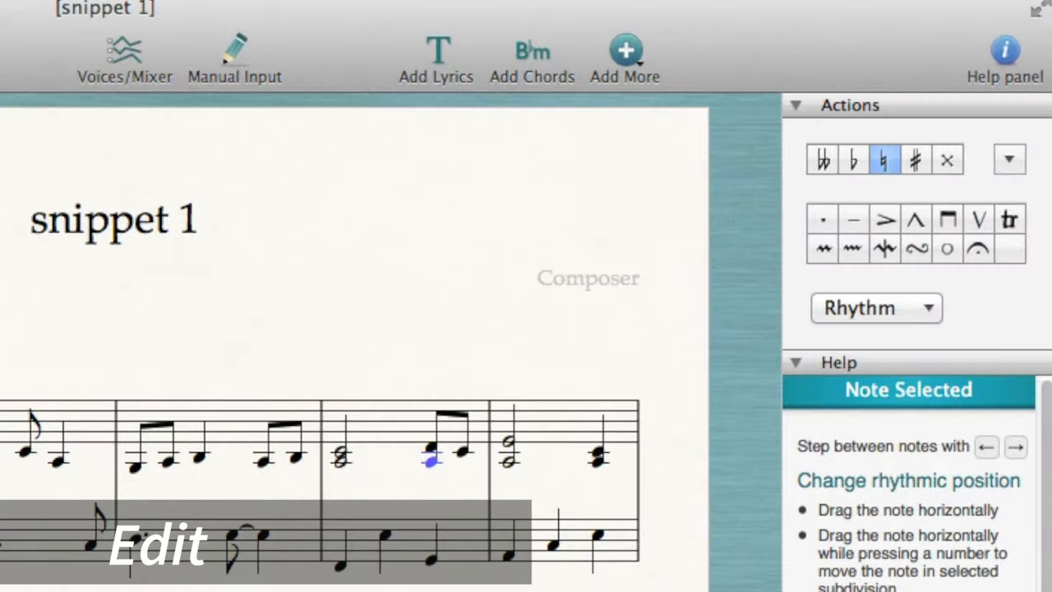
Step: Drag a note horizontally within its bar to adjust its position in the generated score
left_click_drag(431, 460, 460, 453)
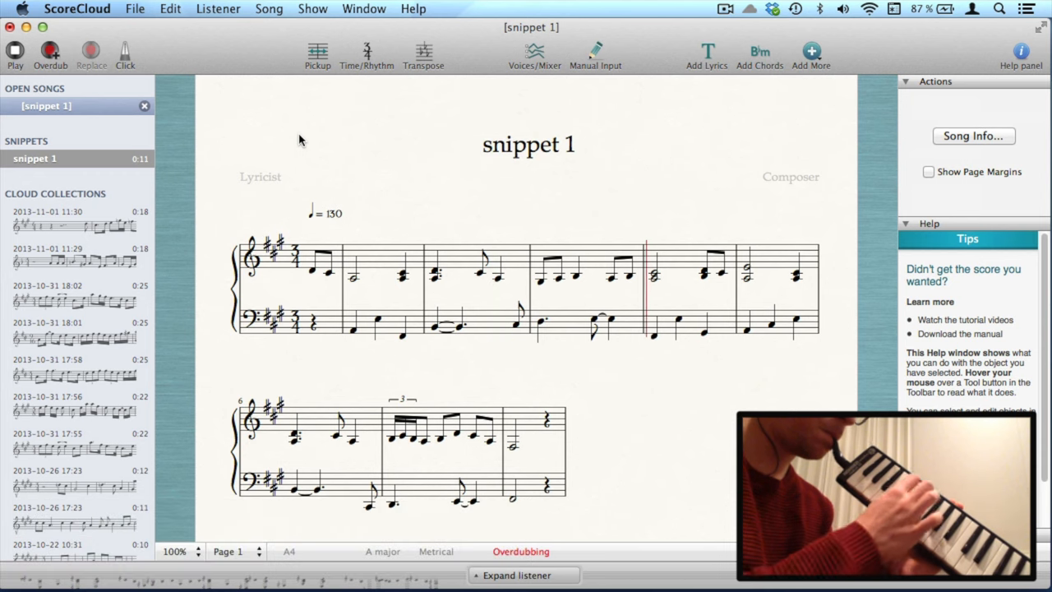
Step: Start Manual Input on Voice 3 and place a quarter note on the new staff below the piano
left_click(595, 56)
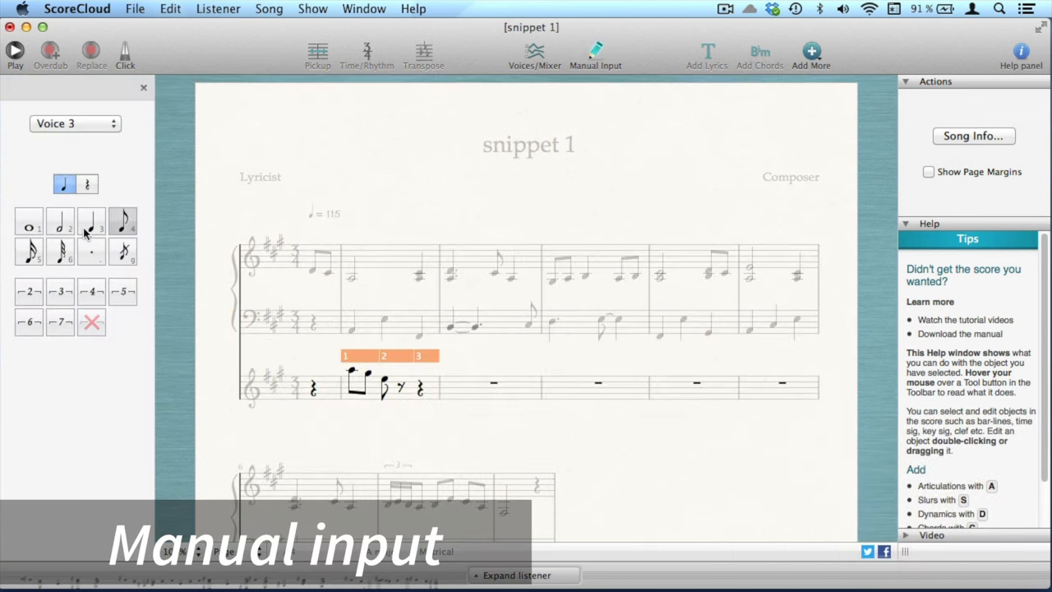
left_click(91, 220)
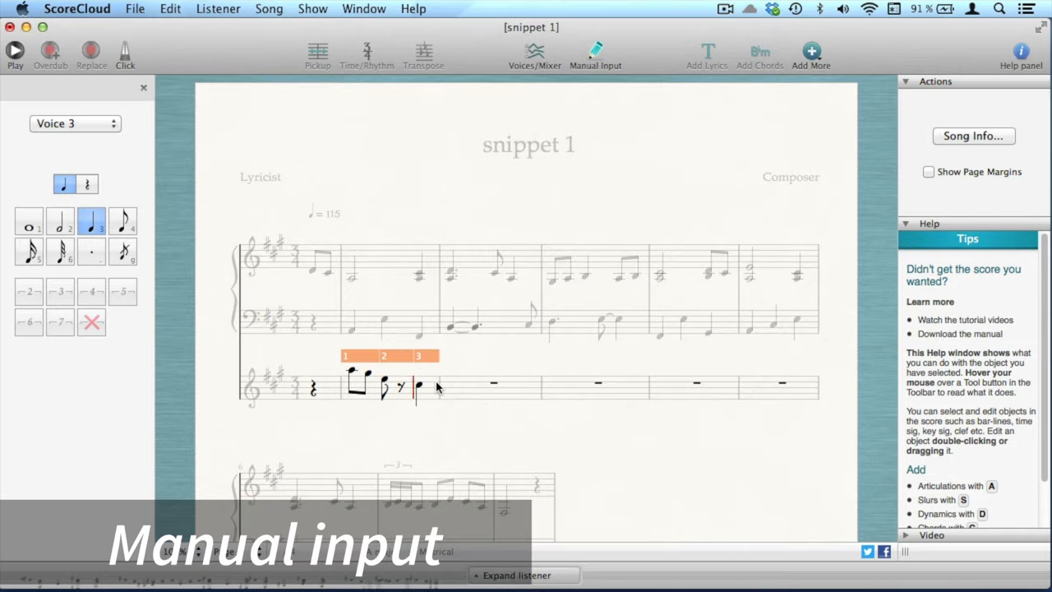
left_click(13, 49)
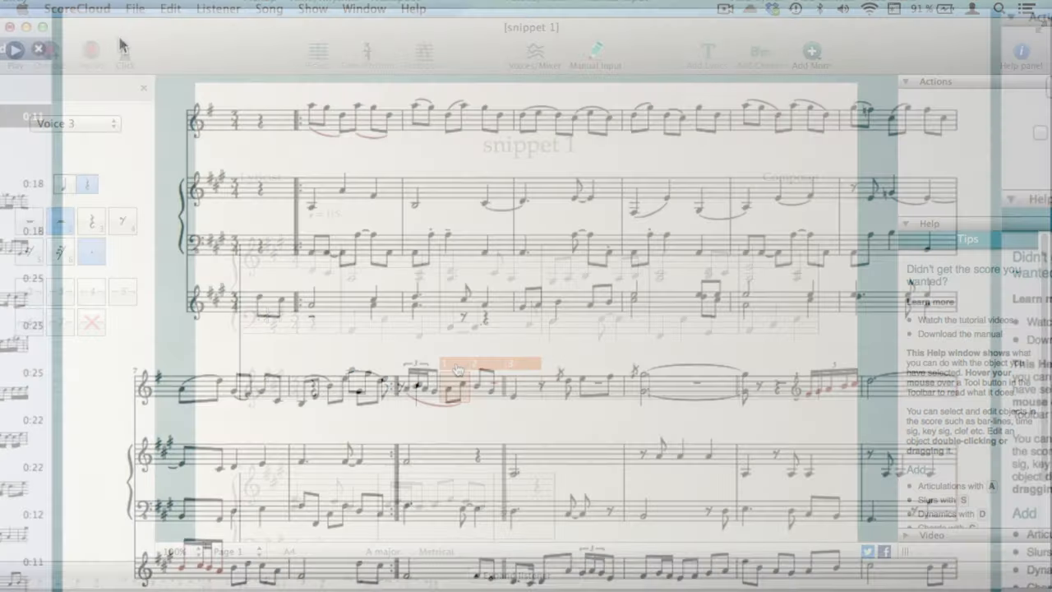